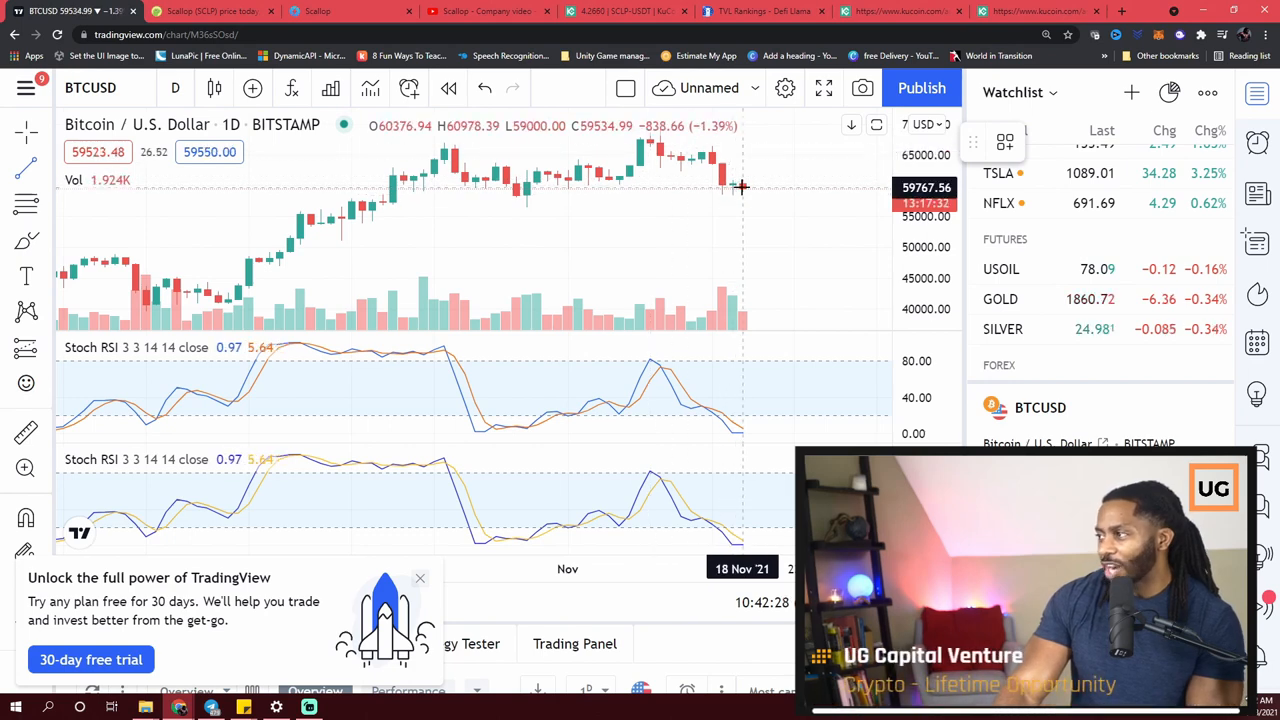
mouse_move(725, 192)
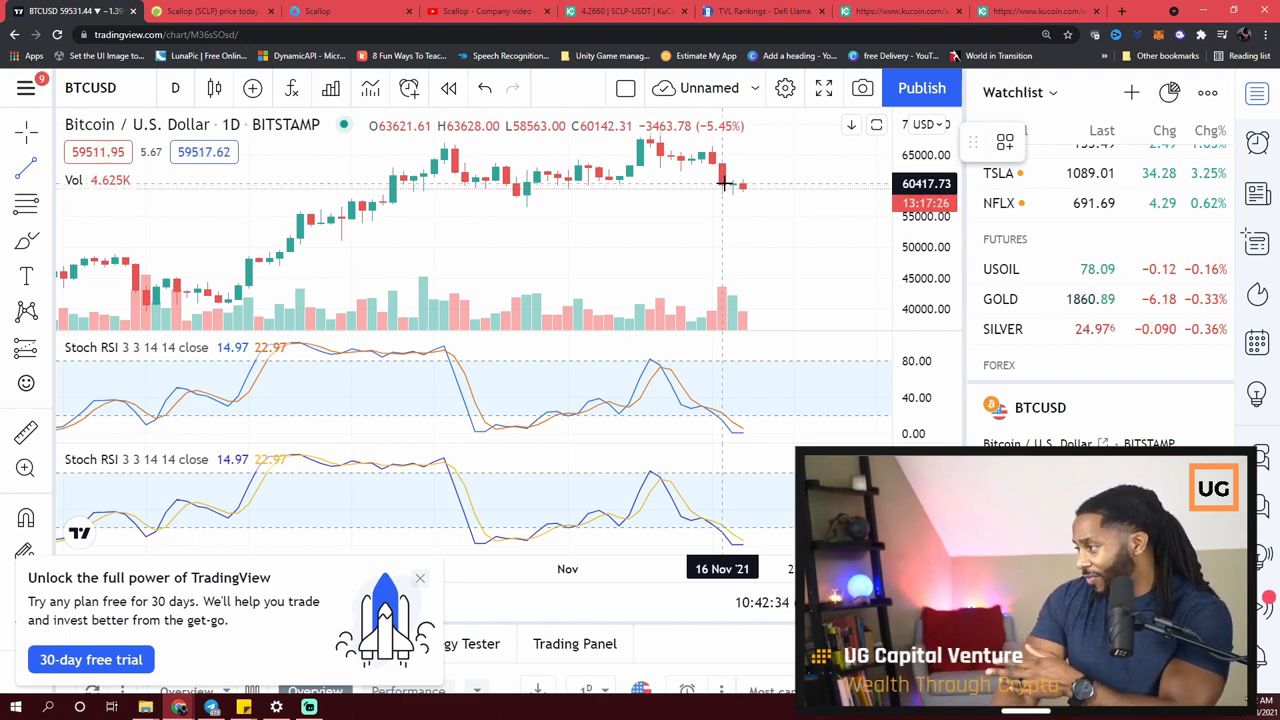
mouse_move(724, 240)
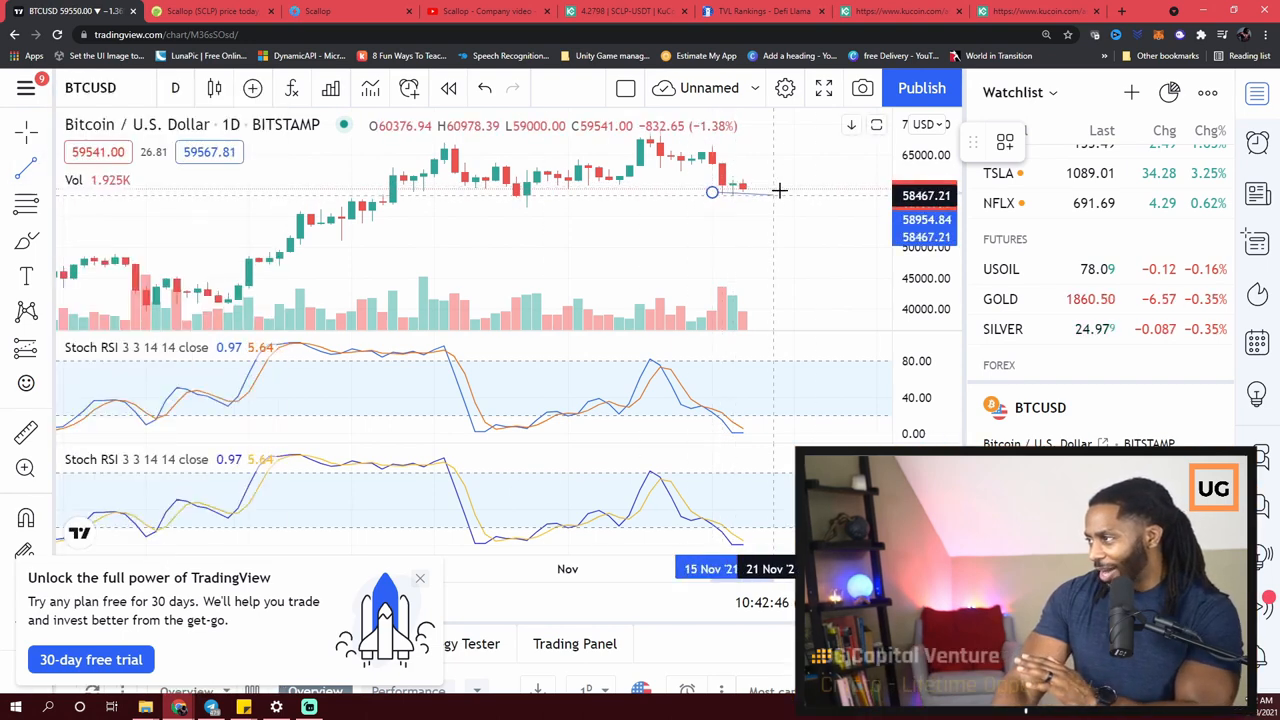
Step: Finish the flat trend line from the 15 Nov candle rightward past the latest BTCUSD candles
left_click_drag(712, 191, 814, 193)
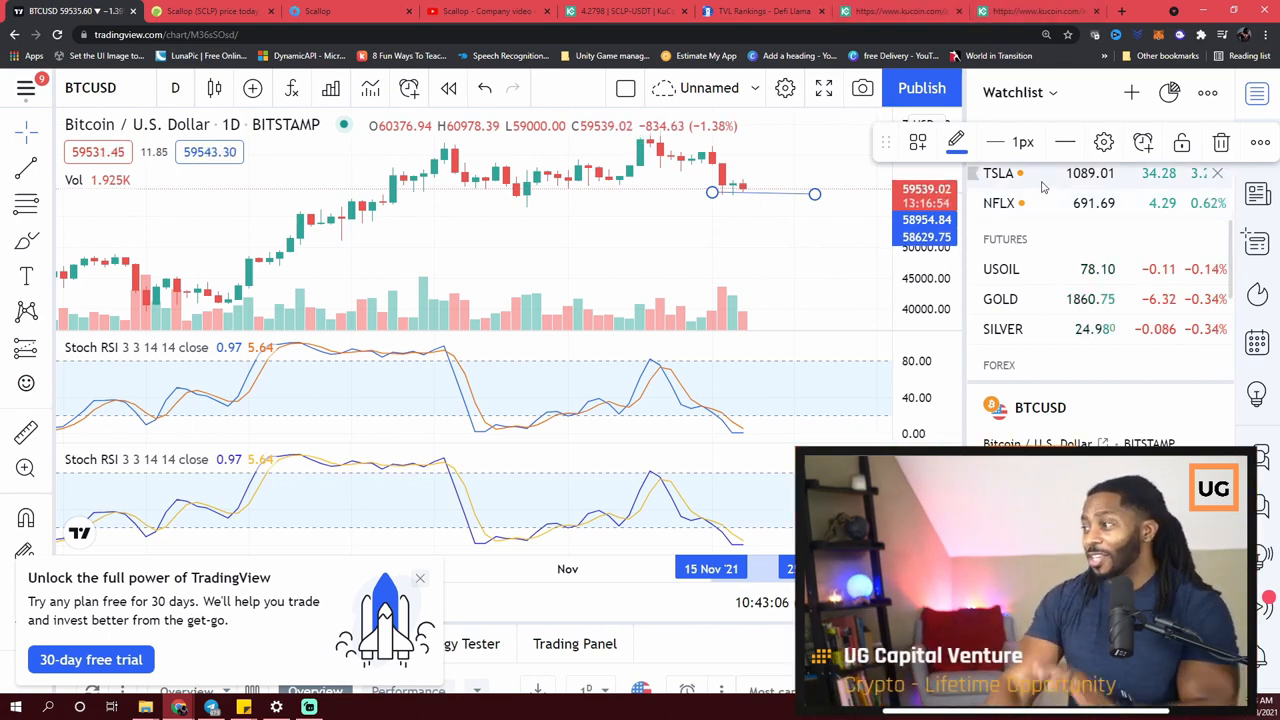
mouse_move(998, 173)
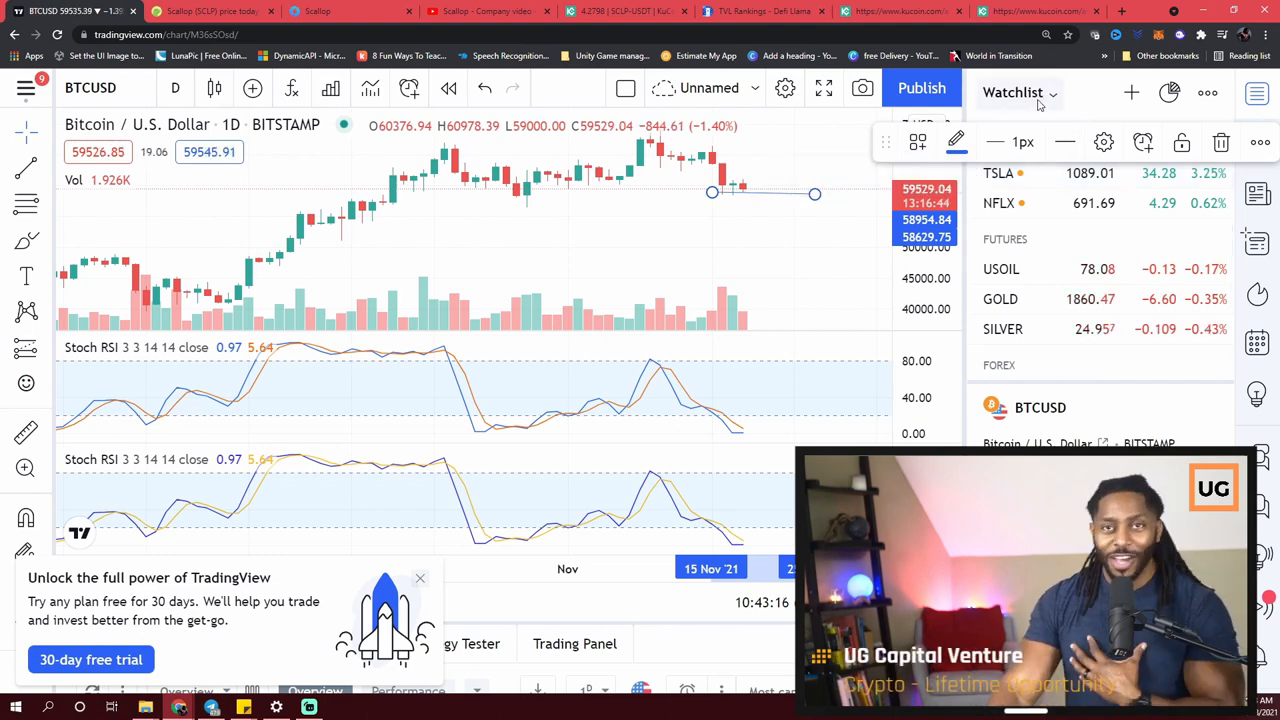
mouse_move(483, 88)
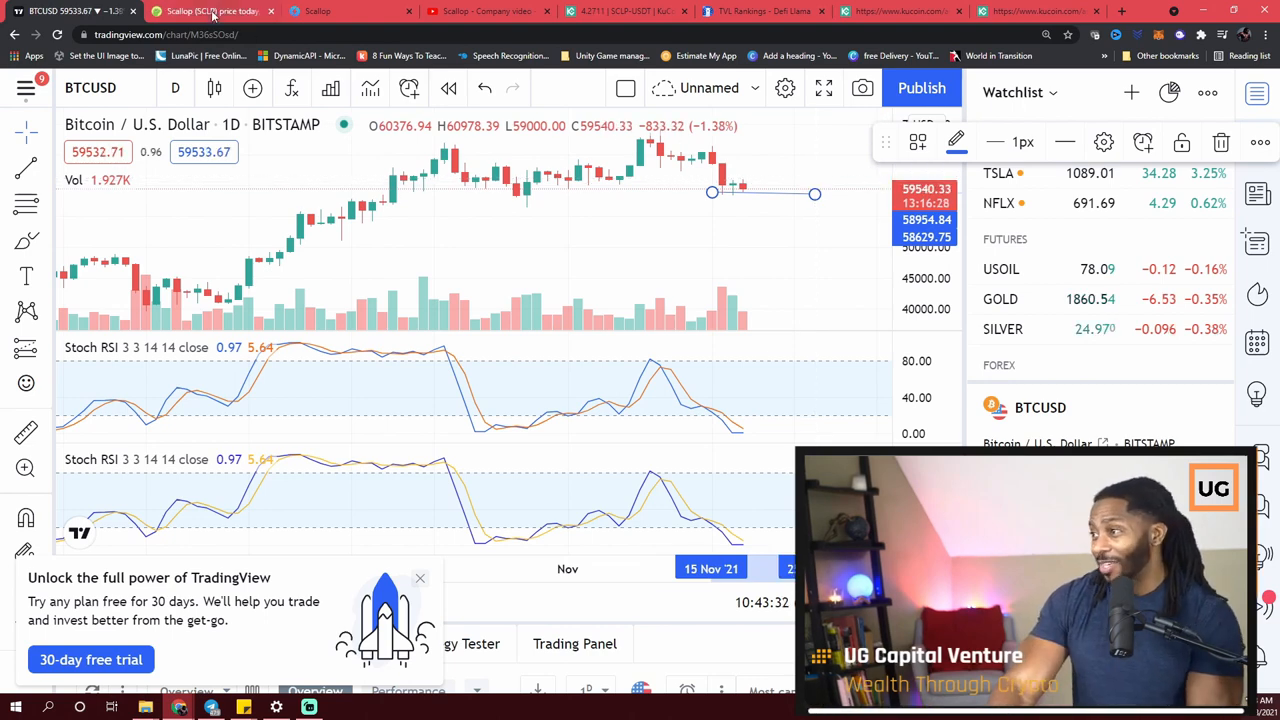
Step: Bring up CoinGecko's Scallop (SCLP) page showing $4.35, up 25%, ~$38.5M market cap
left_click(210, 11)
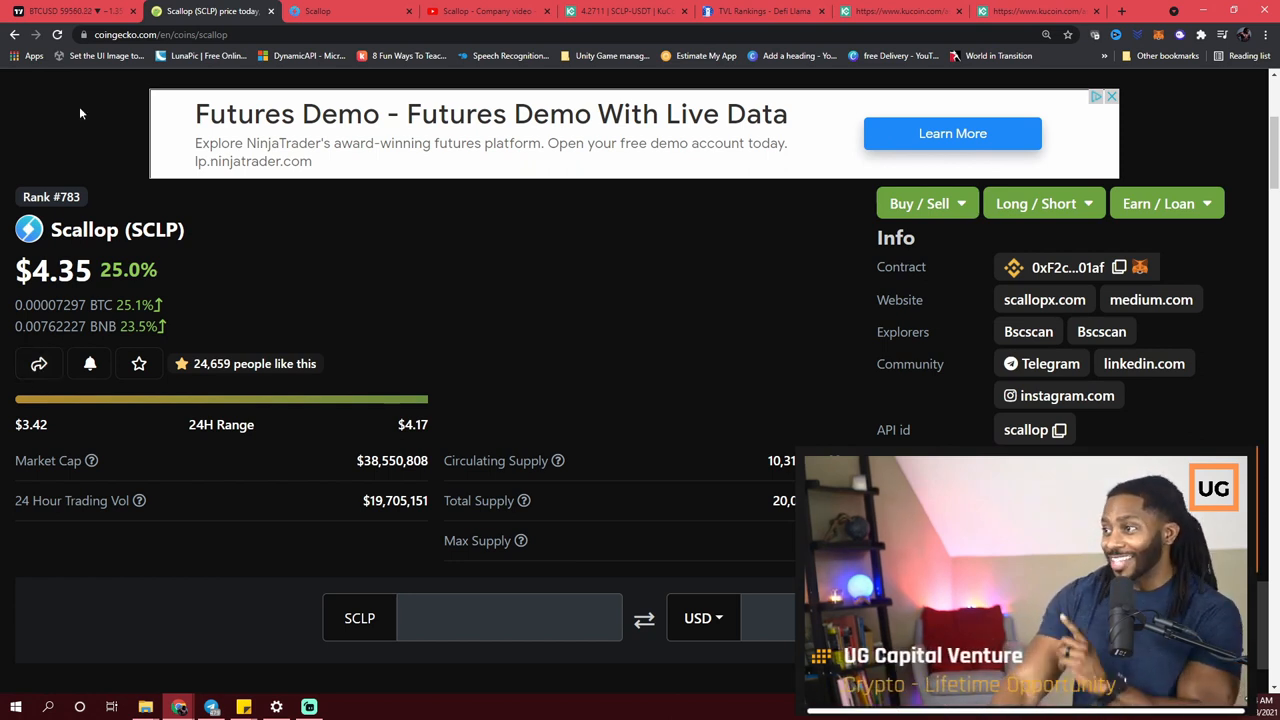
mouse_move(340, 11)
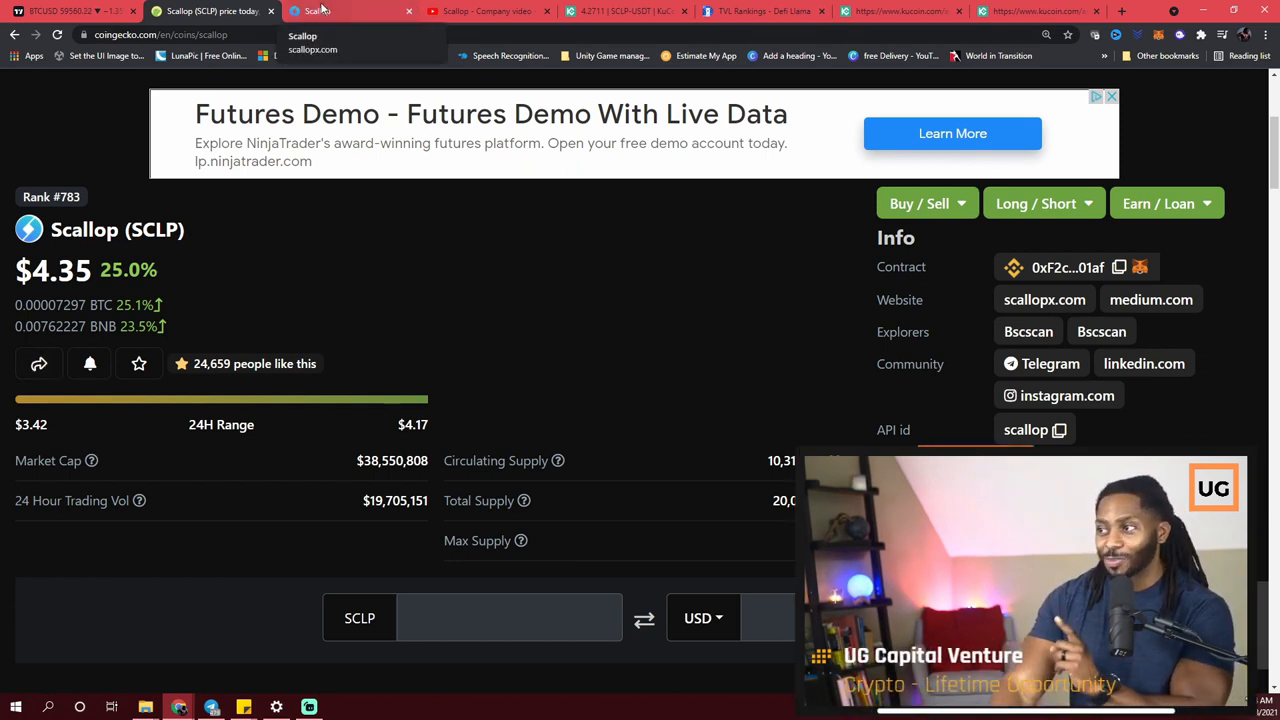
Step: Browse the Scallop site's Chain and Exchange sections, then move to its YouTube company video
left_click(345, 11)
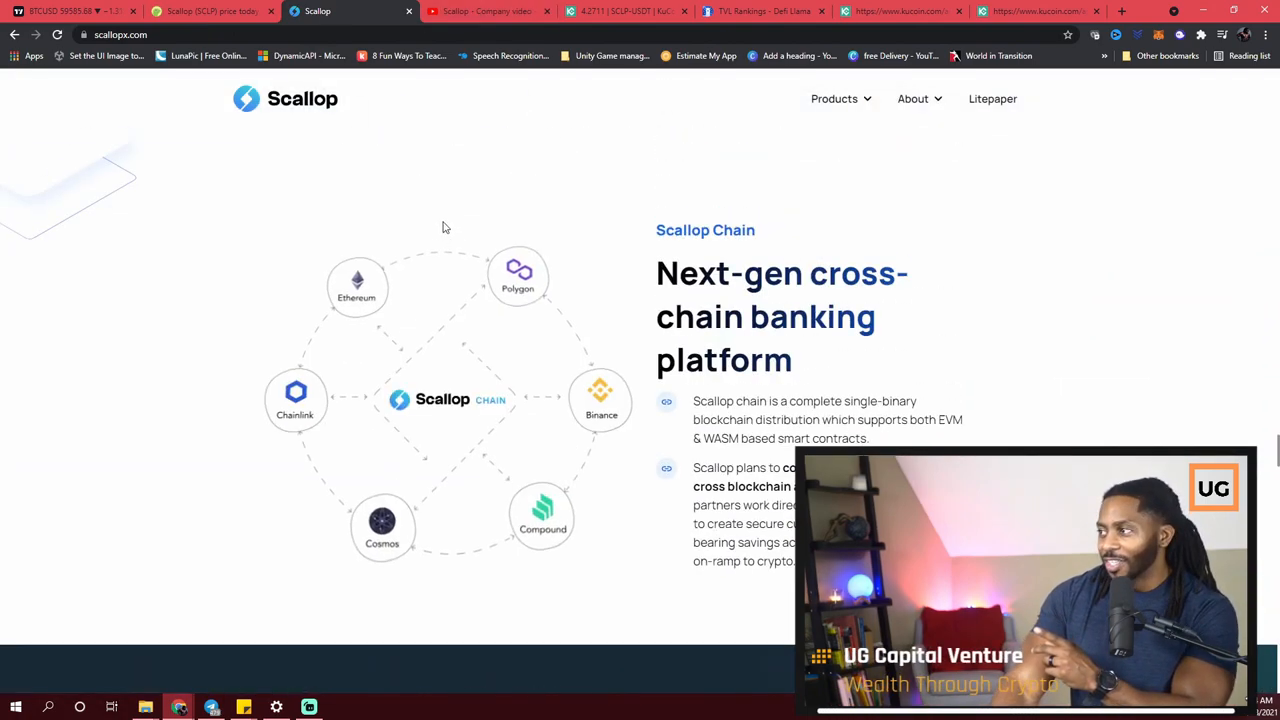
scroll("down", 3)
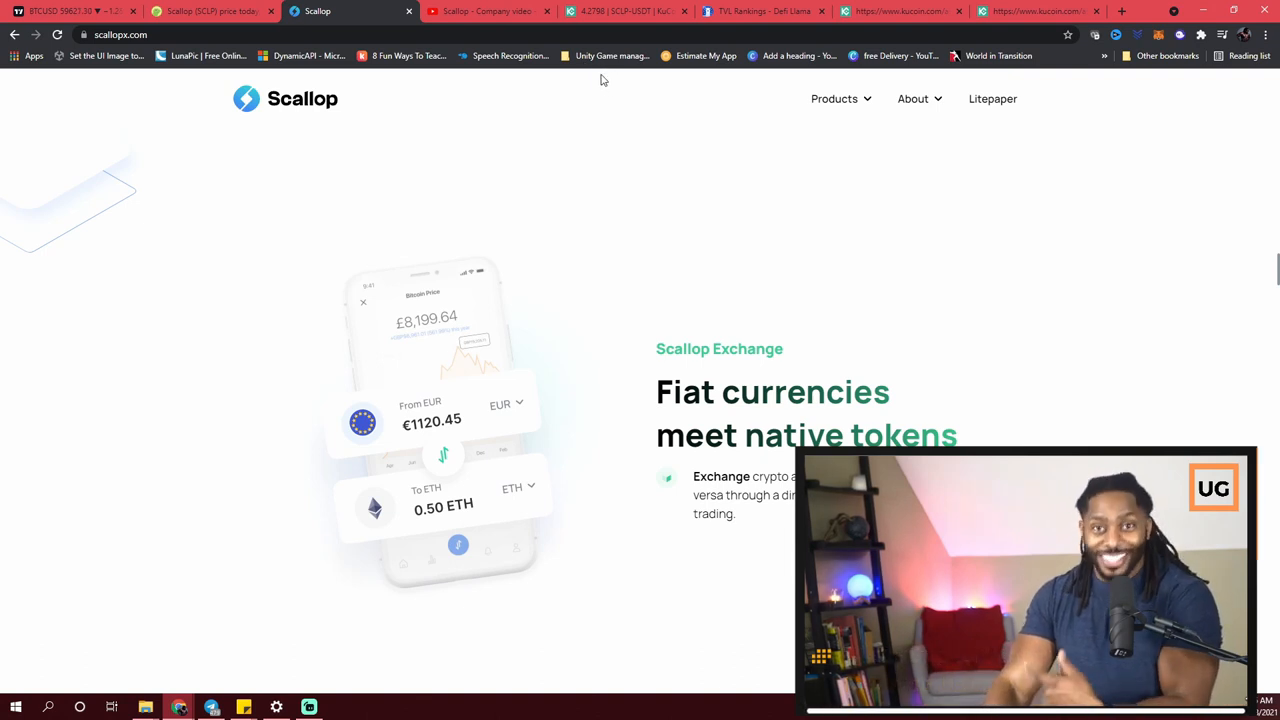
left_click(488, 11)
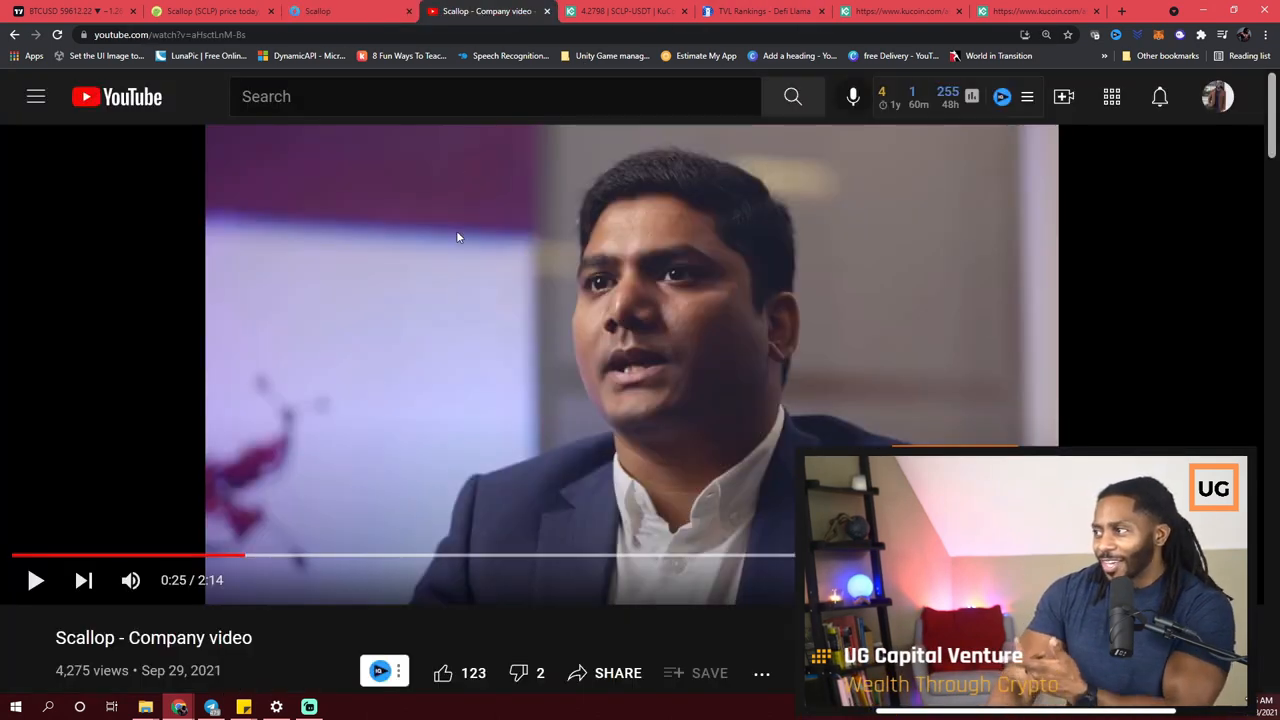
mouse_move(336, 164)
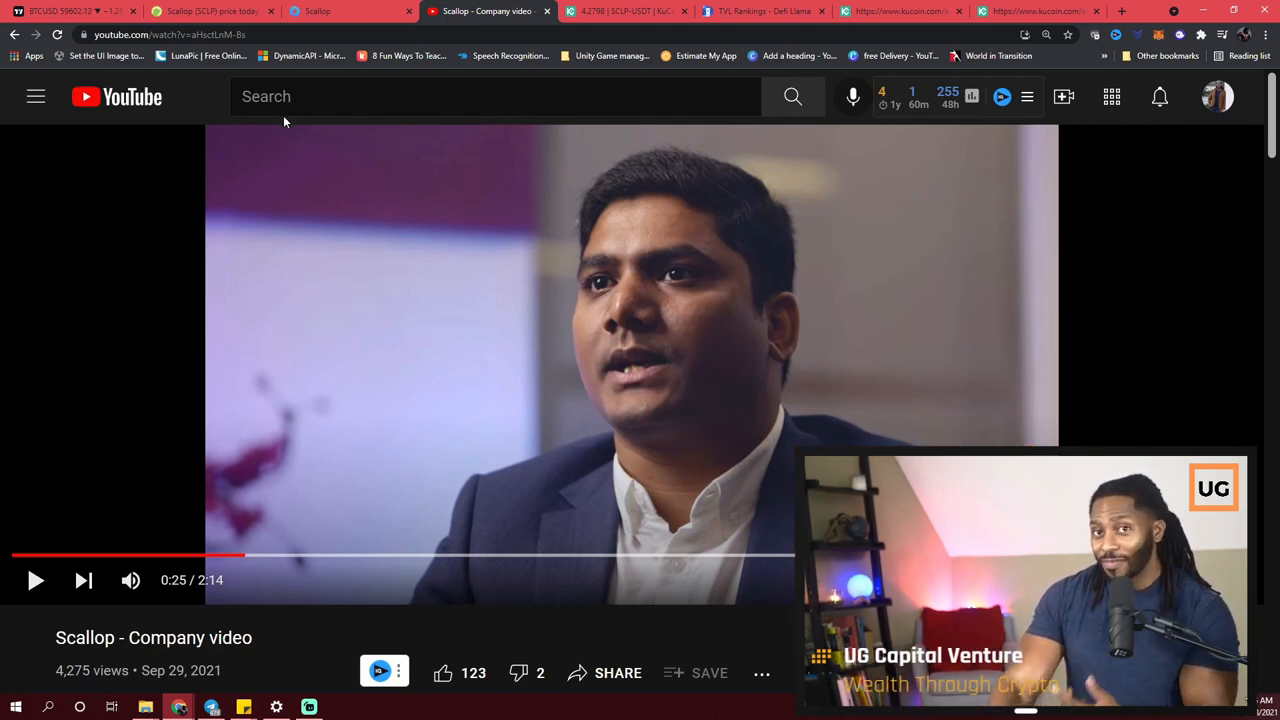
mouse_move(583, 334)
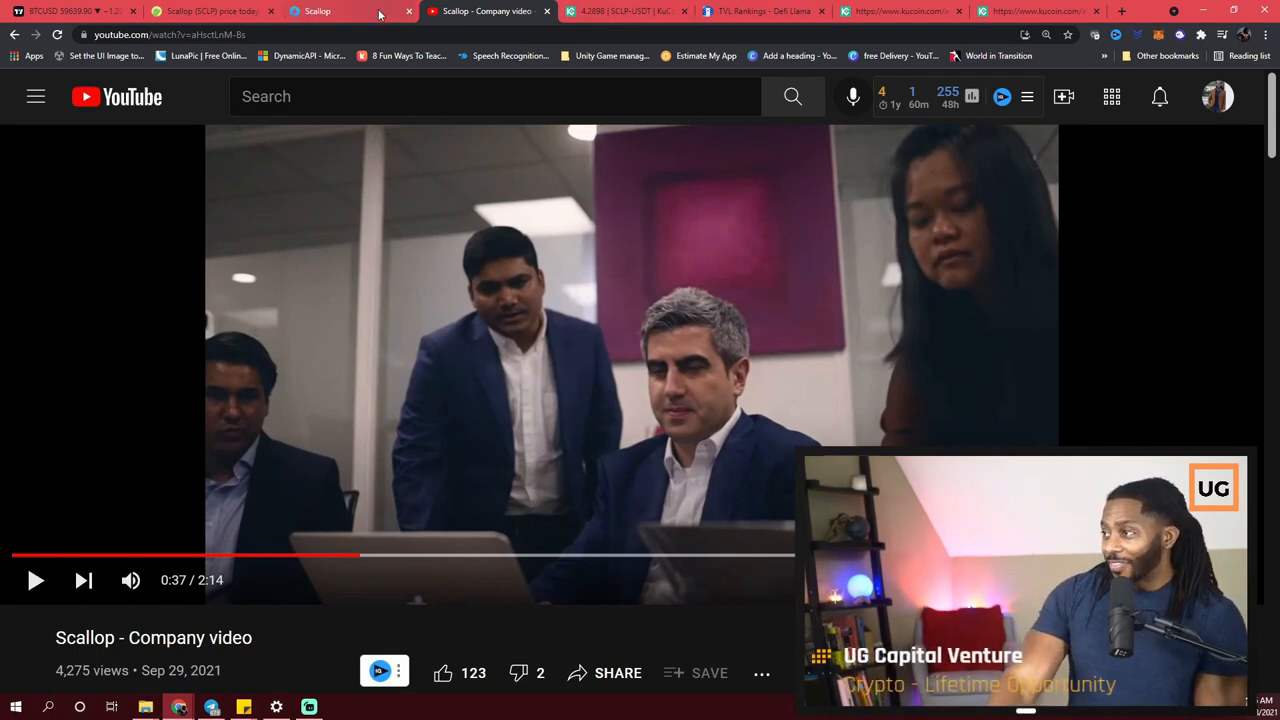
Step: Glance back at the Scallop site, then move to KuCoin's SCLP/USDT trading chart
left_click(340, 11)
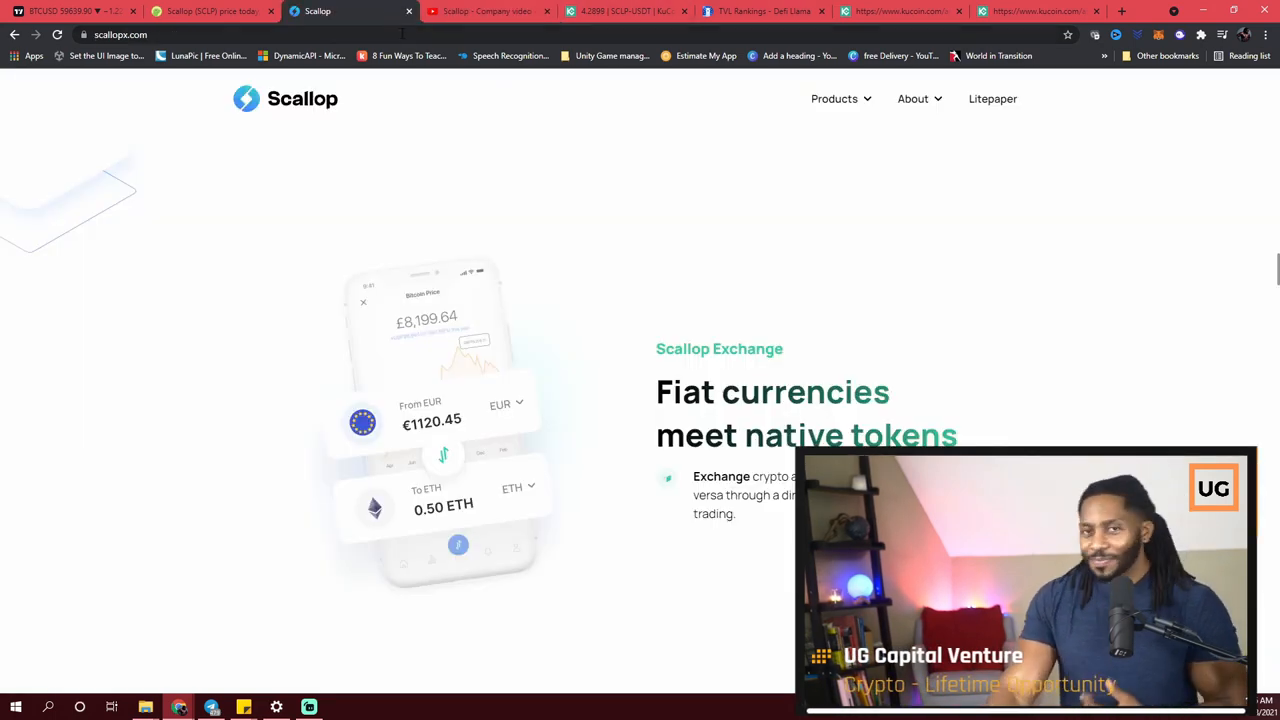
mouse_move(388, 94)
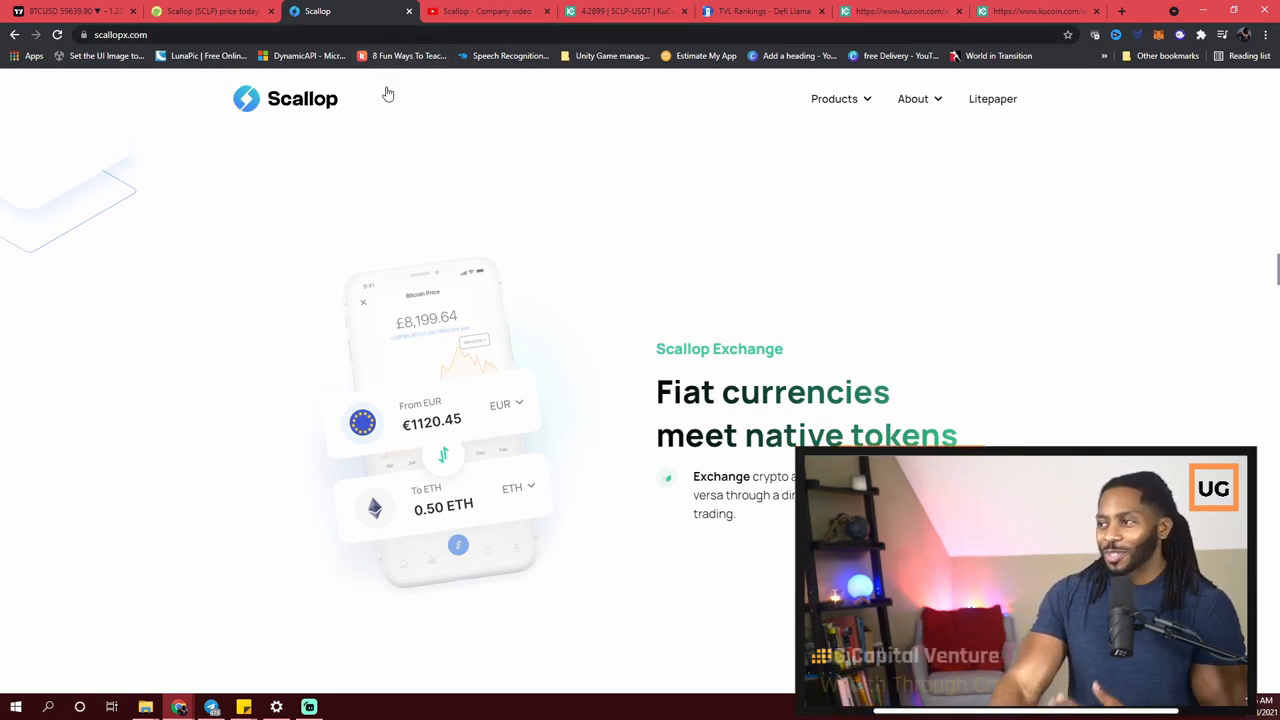
mouse_move(370, 108)
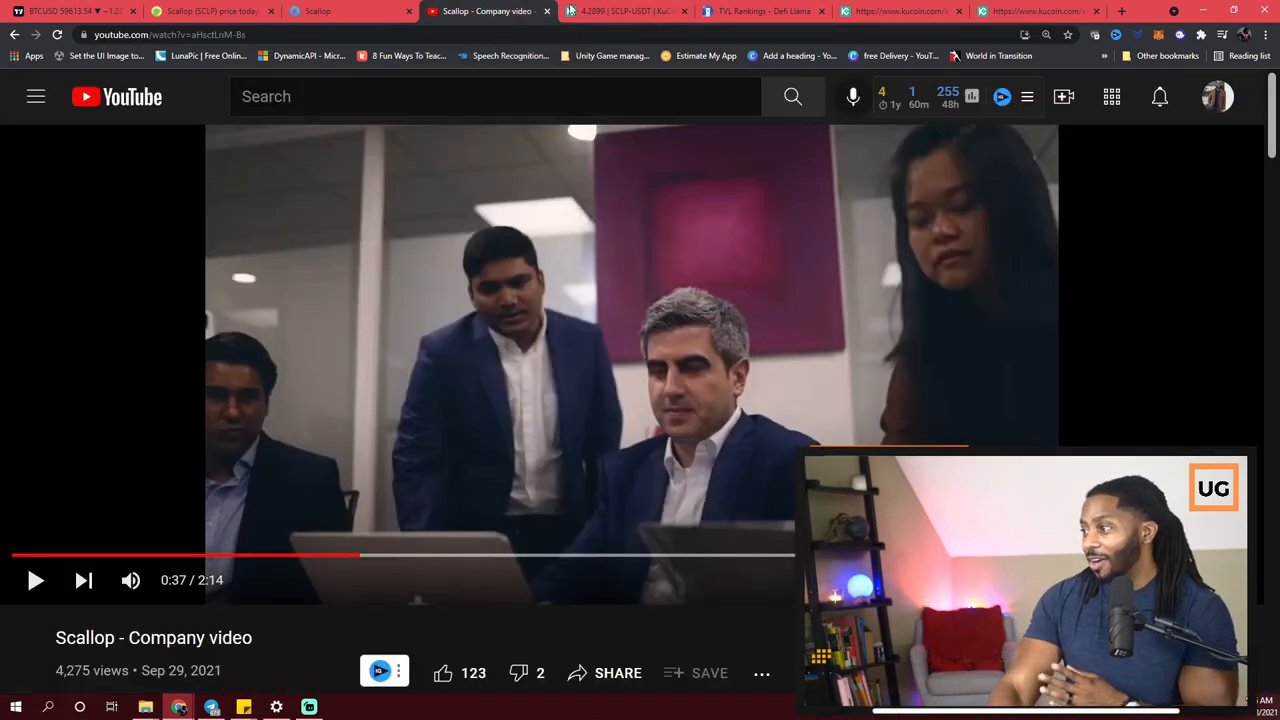
left_click(620, 11)
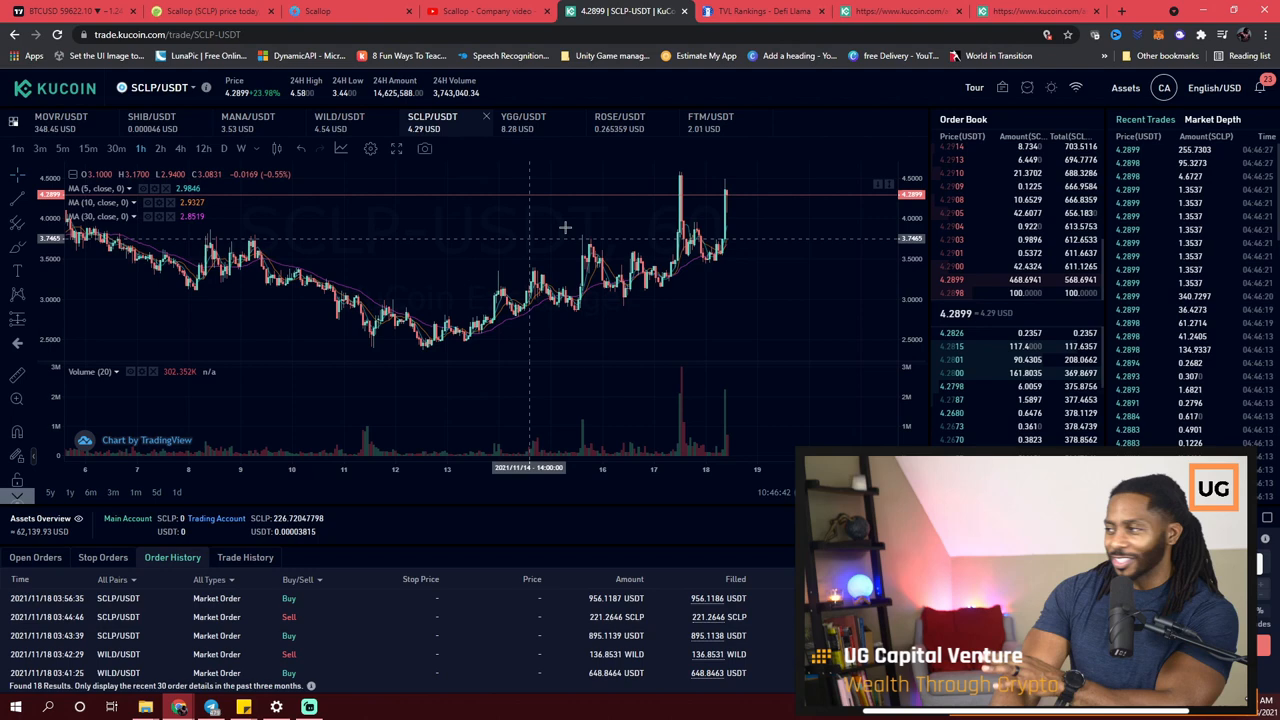
mouse_move(726, 205)
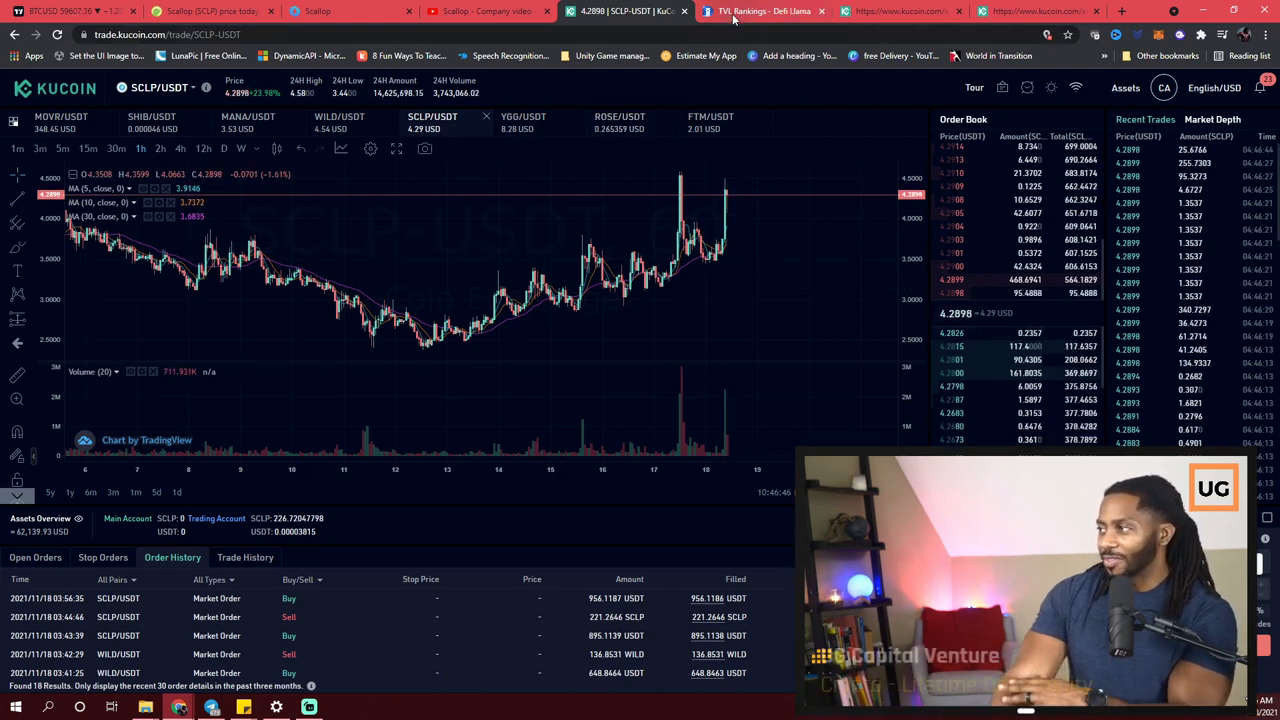
mouse_move(707, 200)
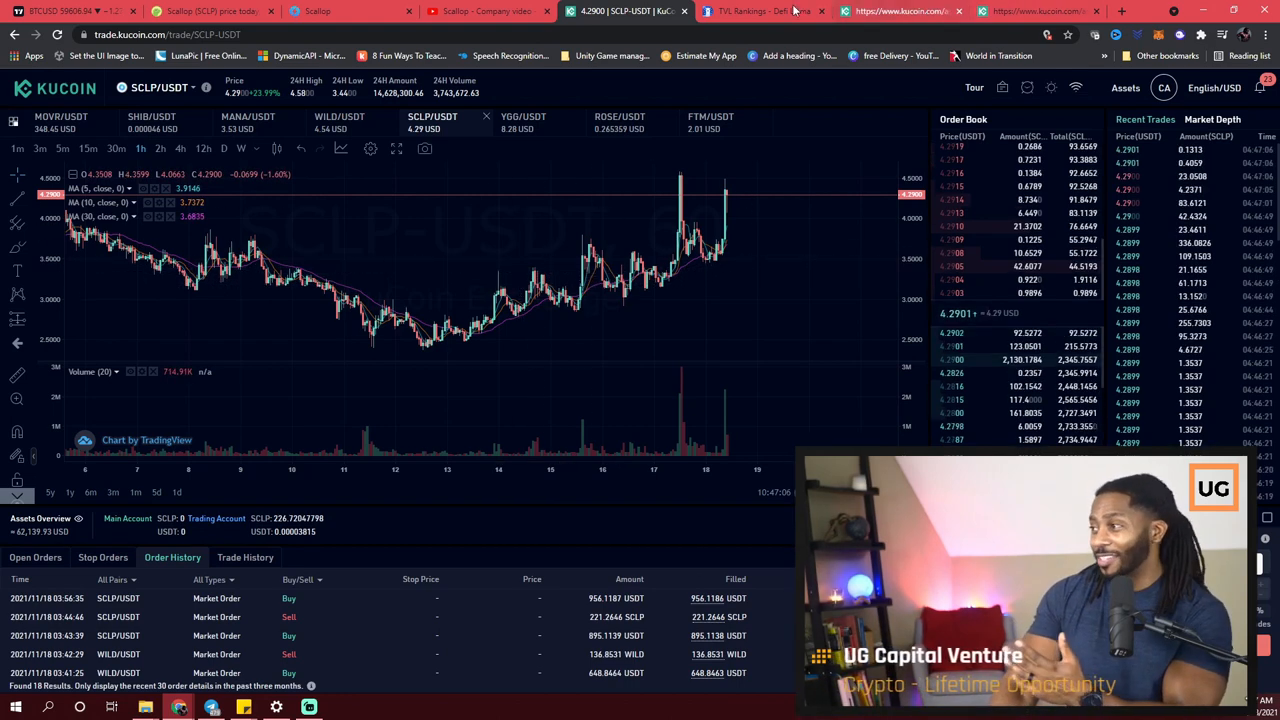
Step: Leave the KuCoin SCLP/USDT chart for DeFi Llama's chains TVL ranking page
left_click(760, 11)
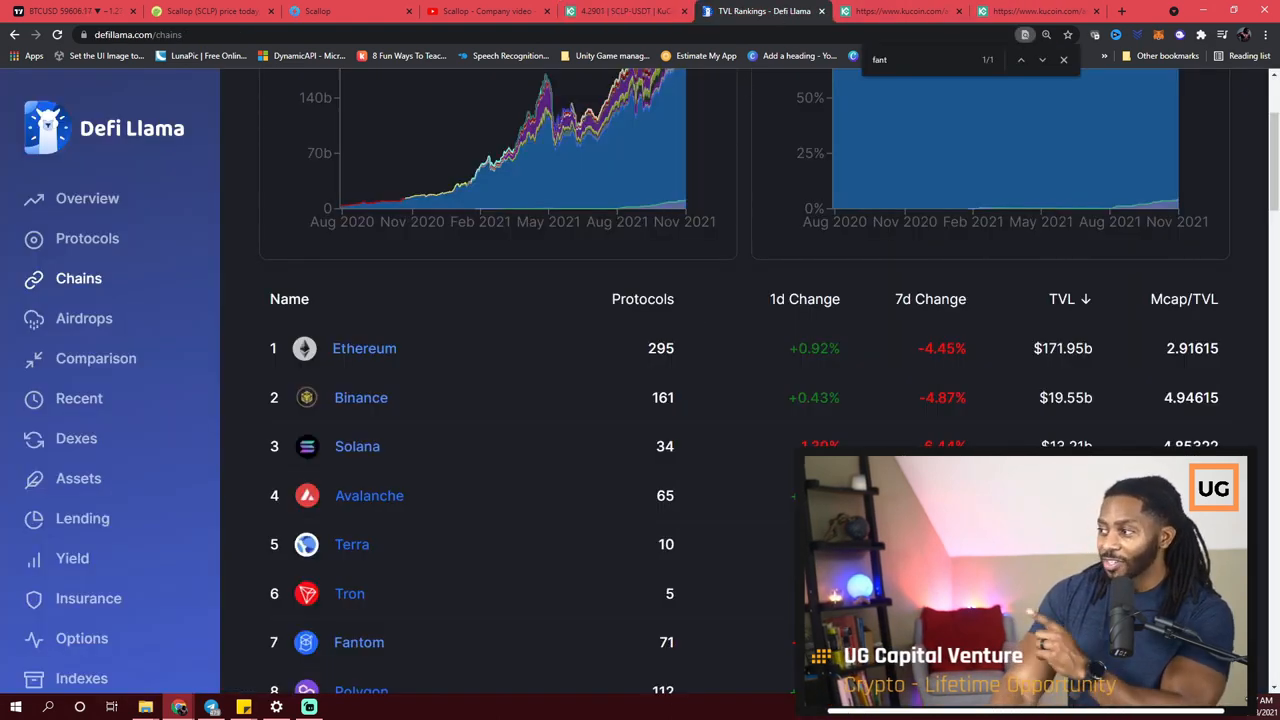
Step: Scroll the chain TVL table to show the top ten, Ethereum at $171.95b down to Waves
scroll("down", 3)
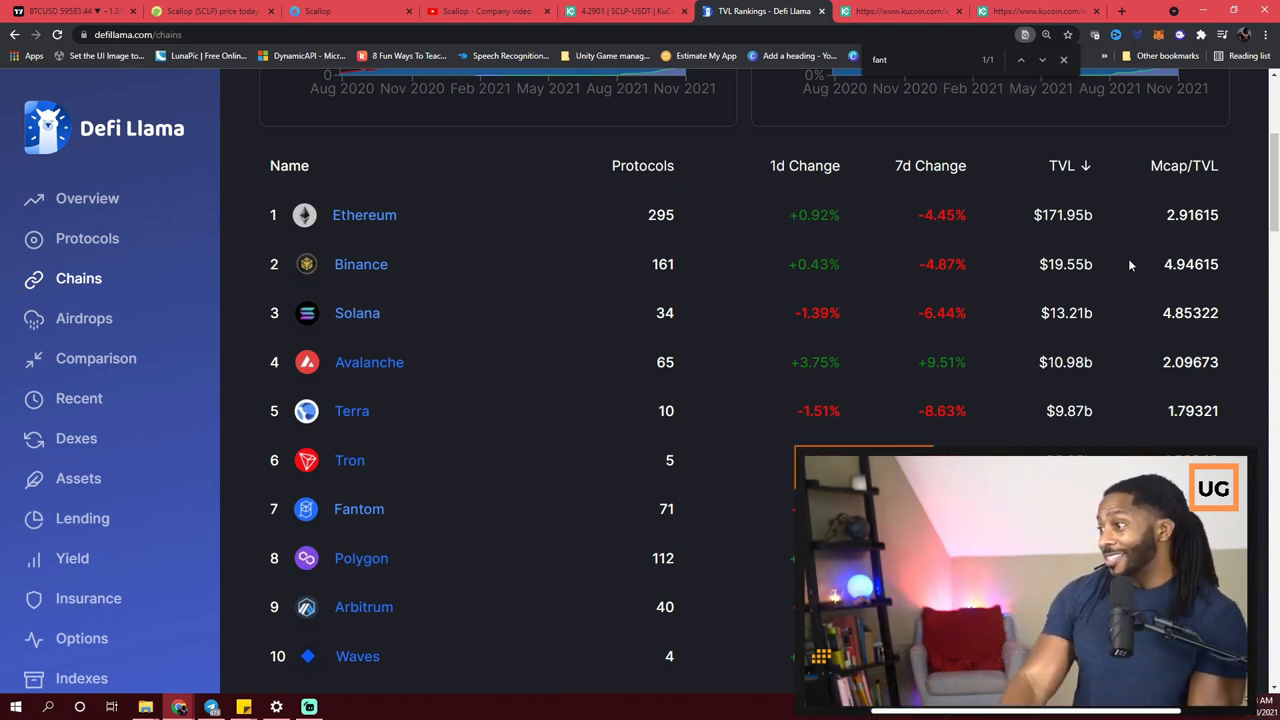
mouse_move(1233, 263)
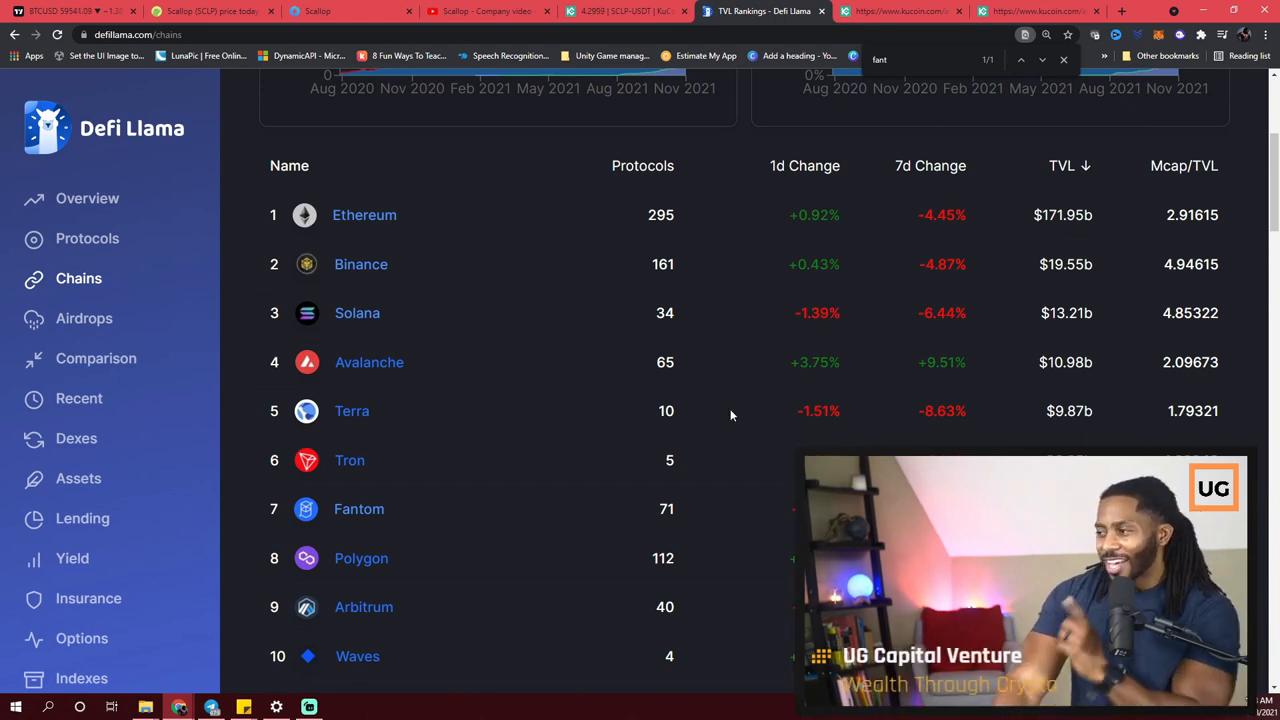
left_click(898, 11)
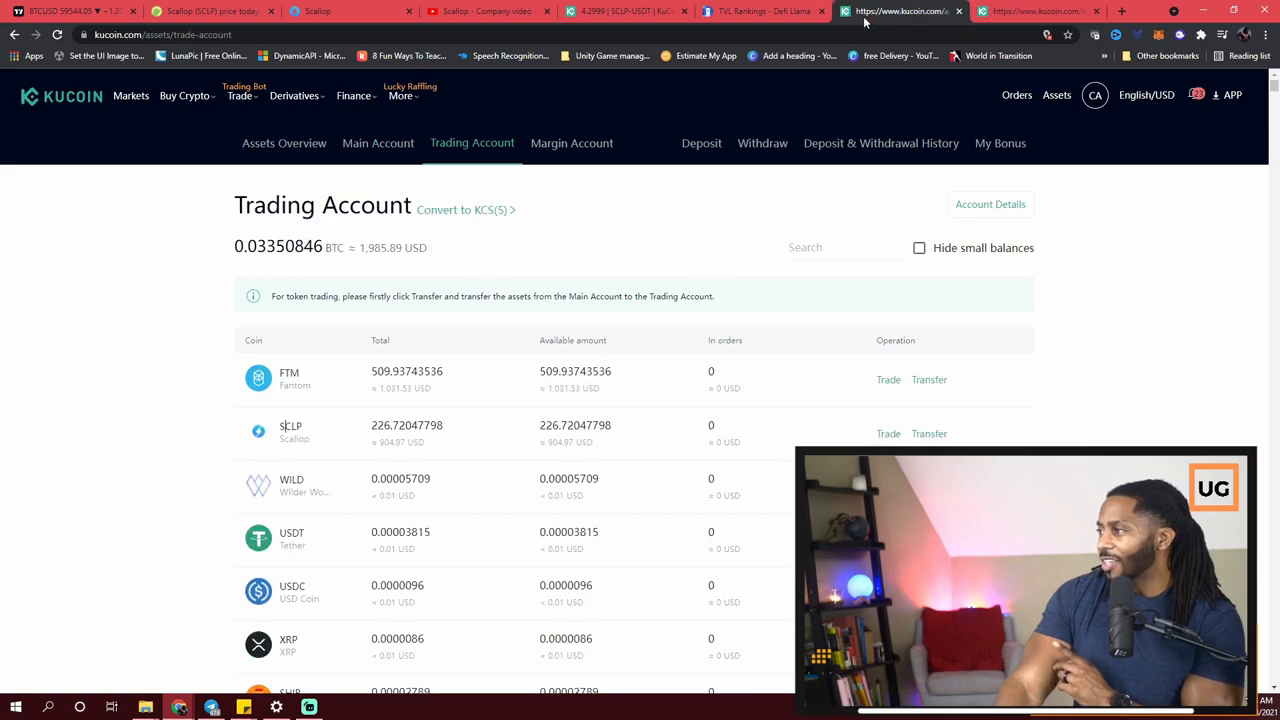
left_click(620, 11)
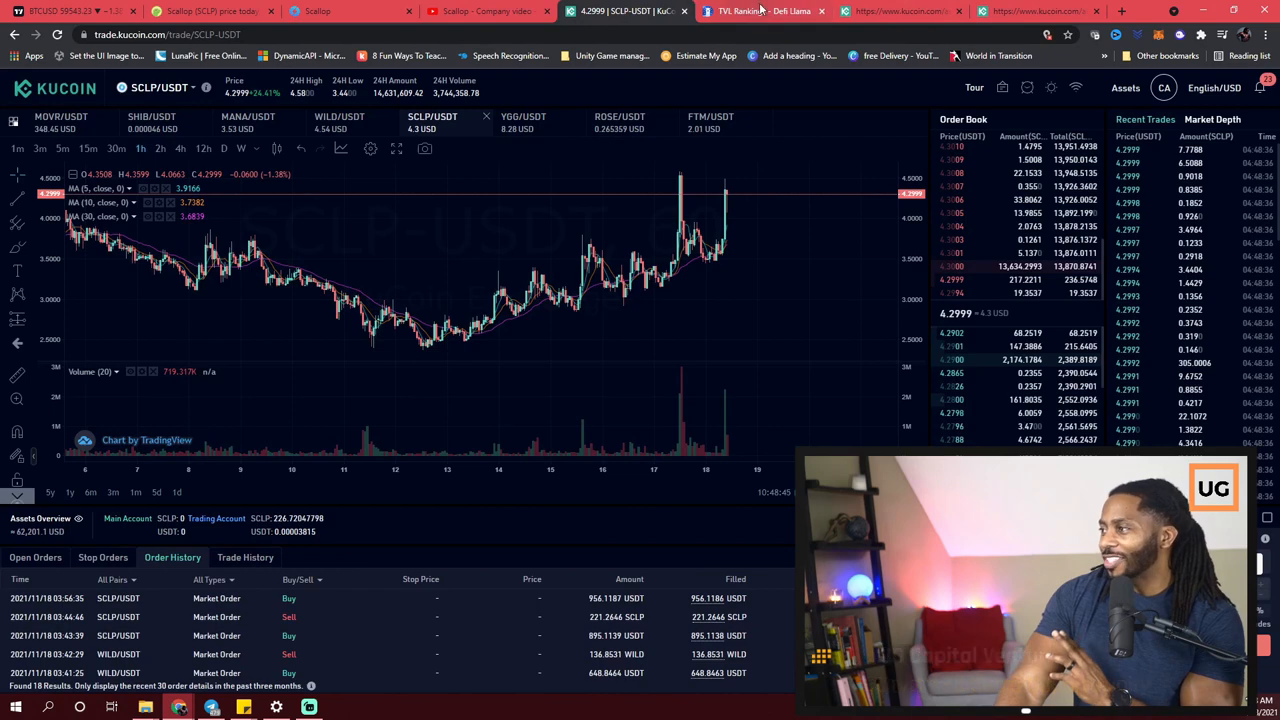
left_click(762, 11)
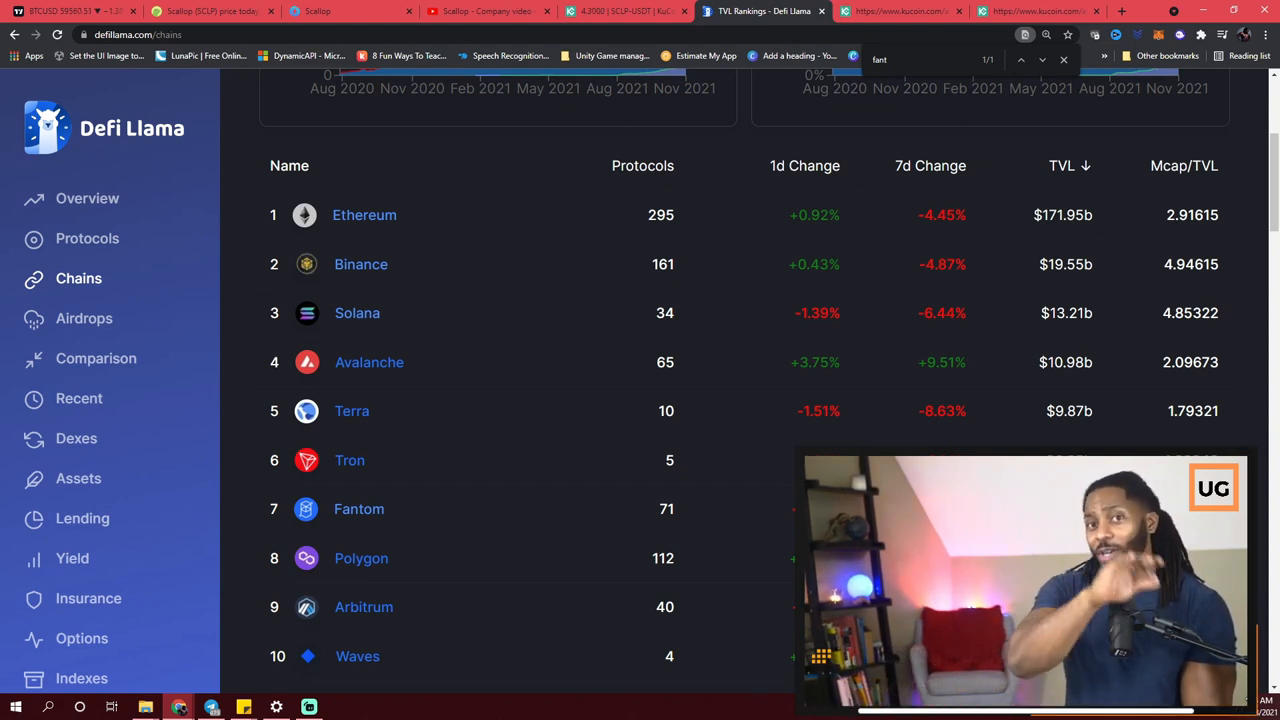
left_click(70, 11)
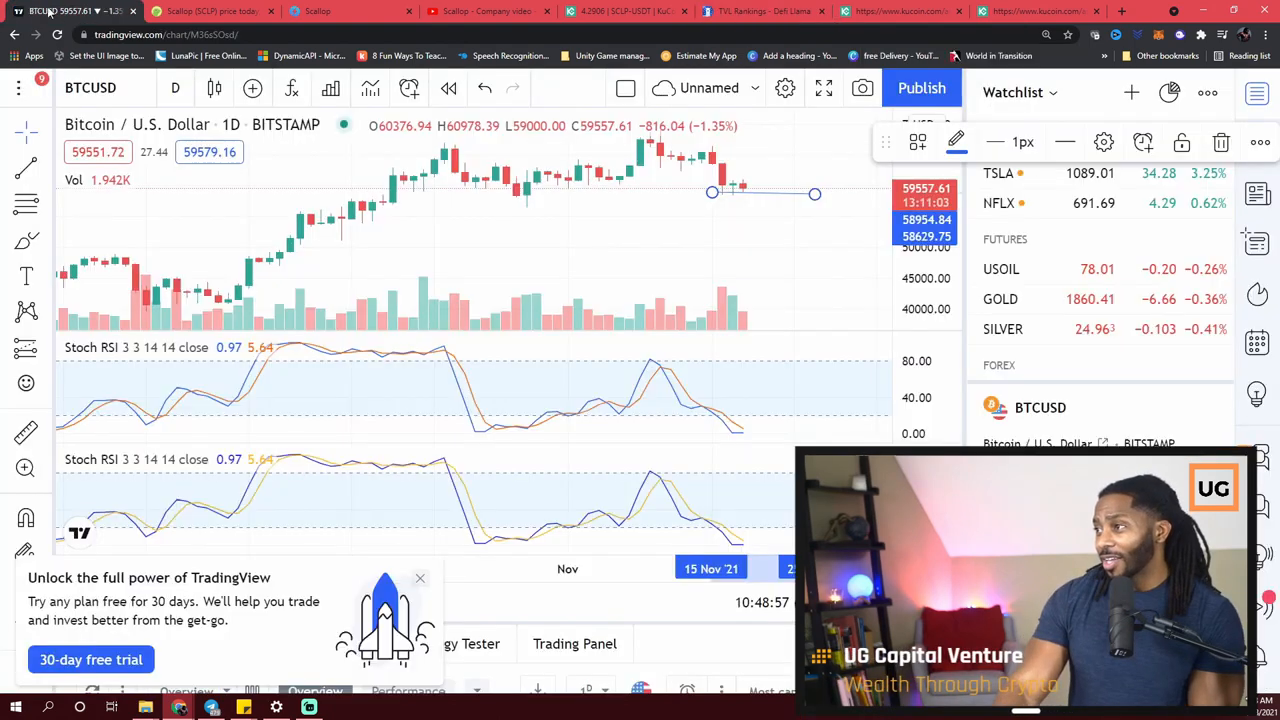
mouse_move(753, 195)
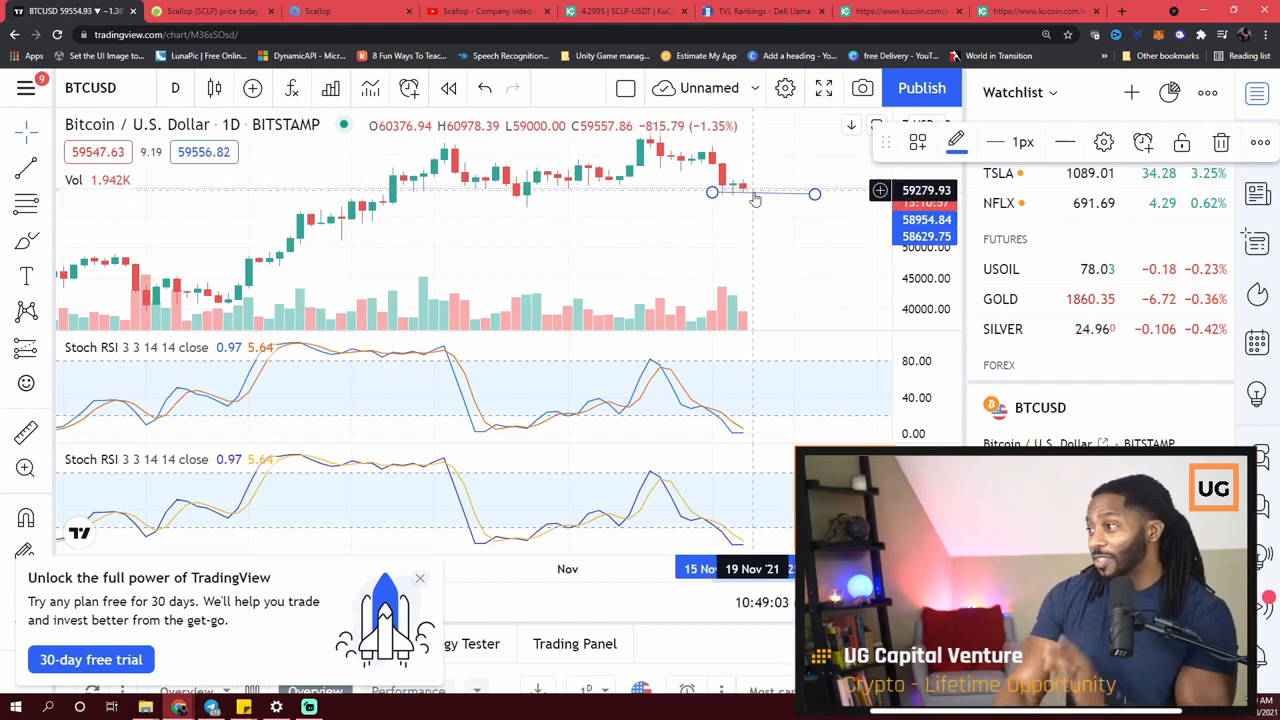
mouse_move(744, 253)
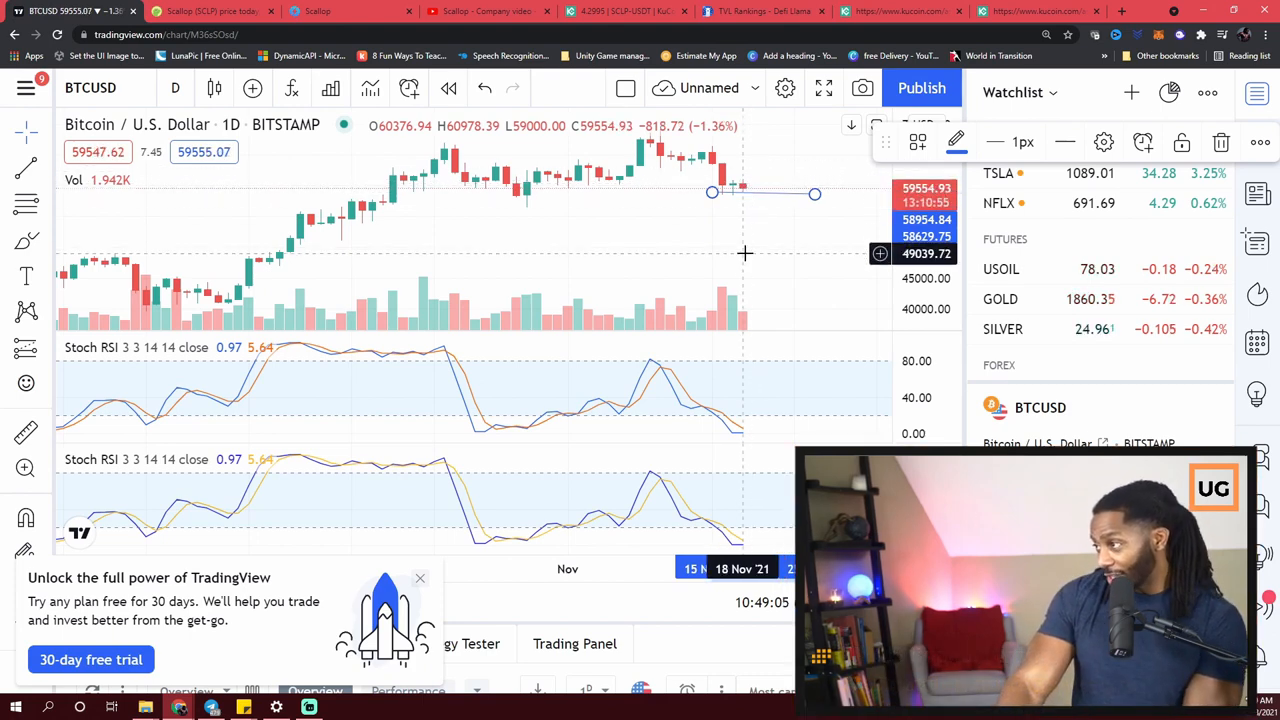
left_click(765, 11)
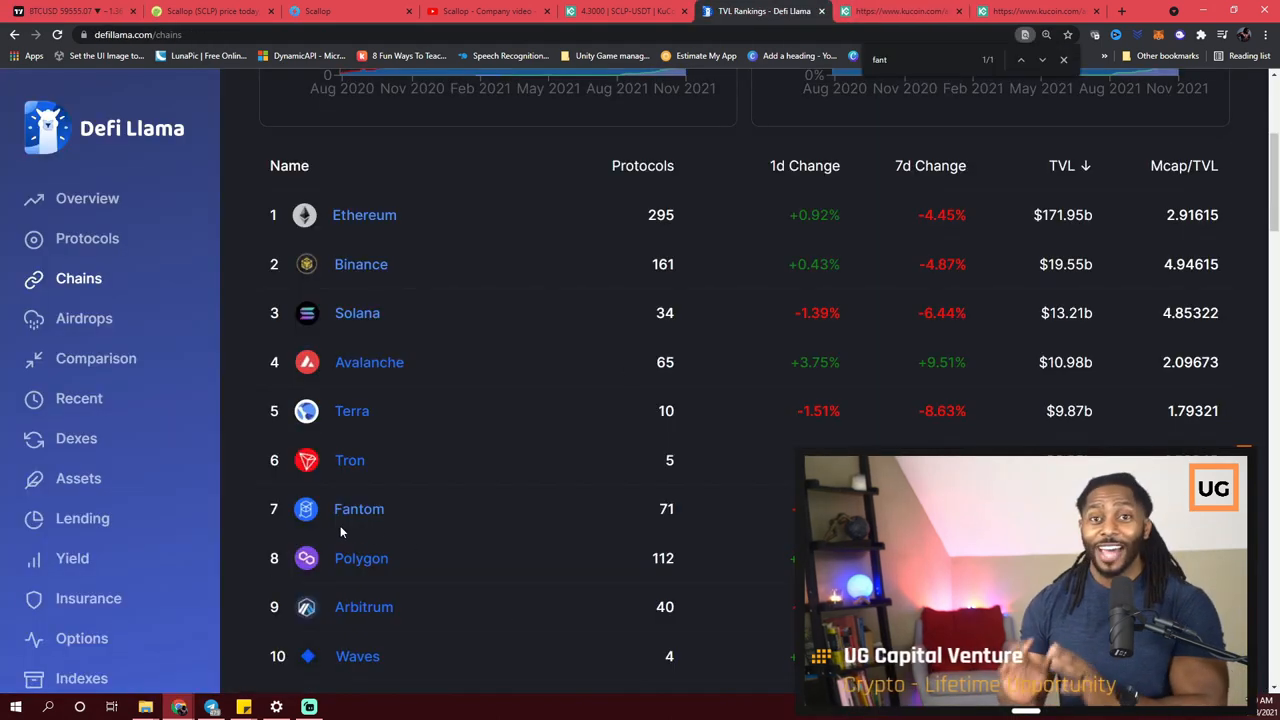
Step: Return to the DeFi Llama ranking, then view the KuCoin Main Account balances with KDA and VET
left_click(895, 11)
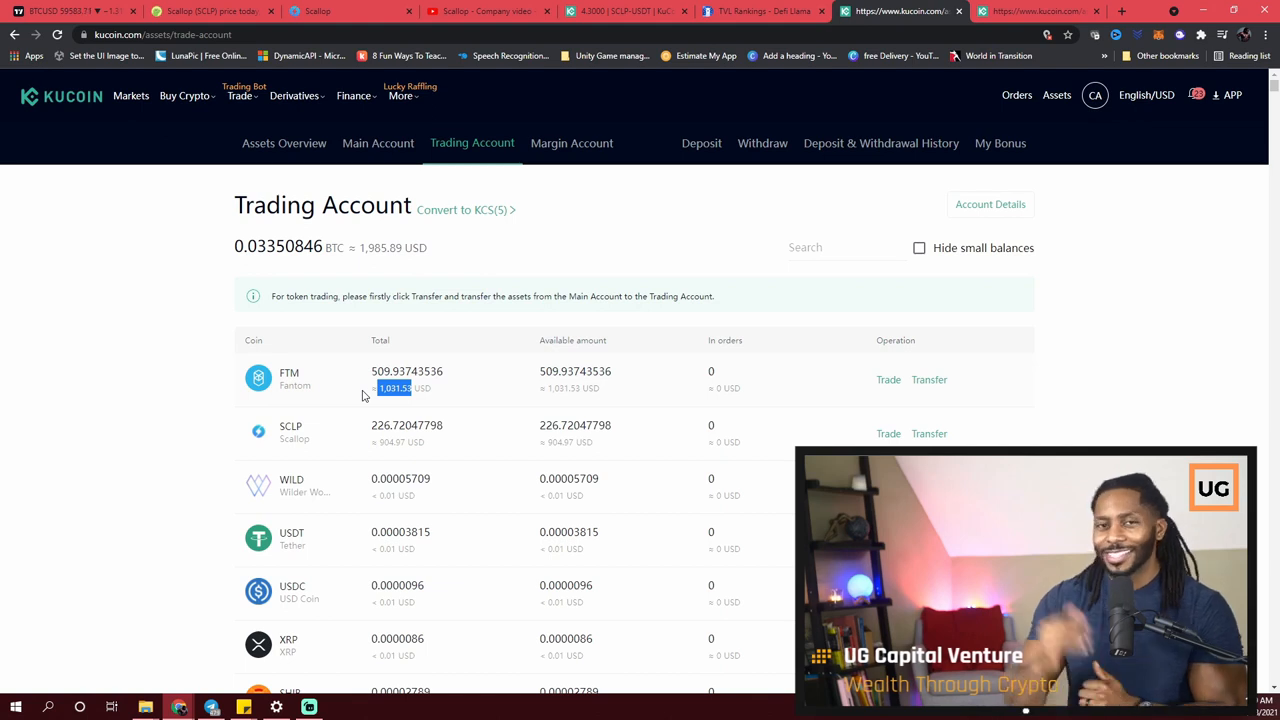
mouse_move(504, 341)
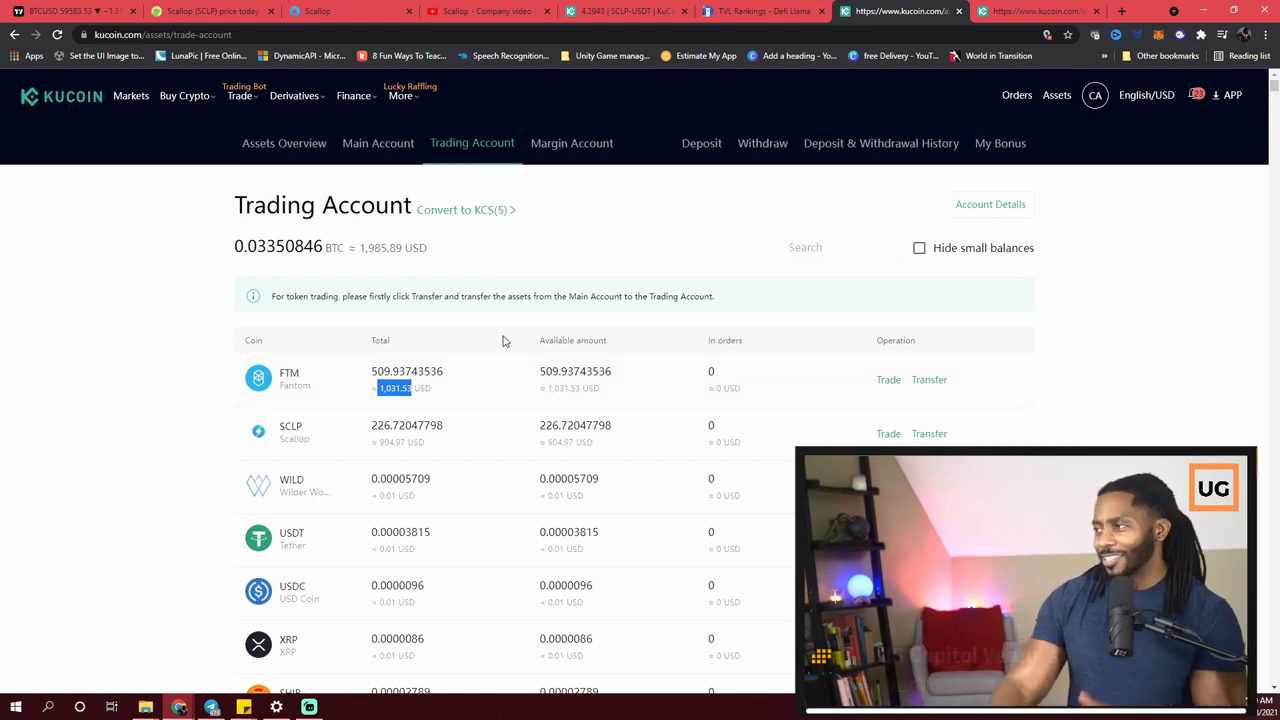
left_click(378, 143)
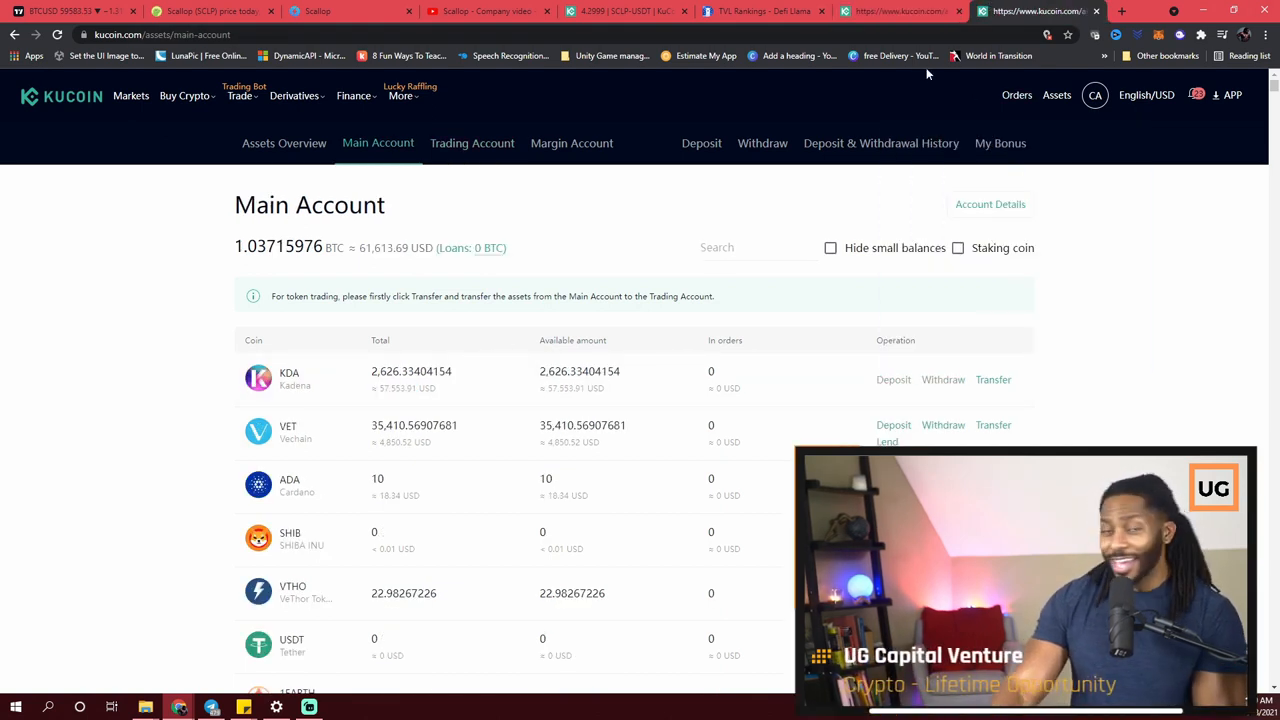
mouse_move(885, 55)
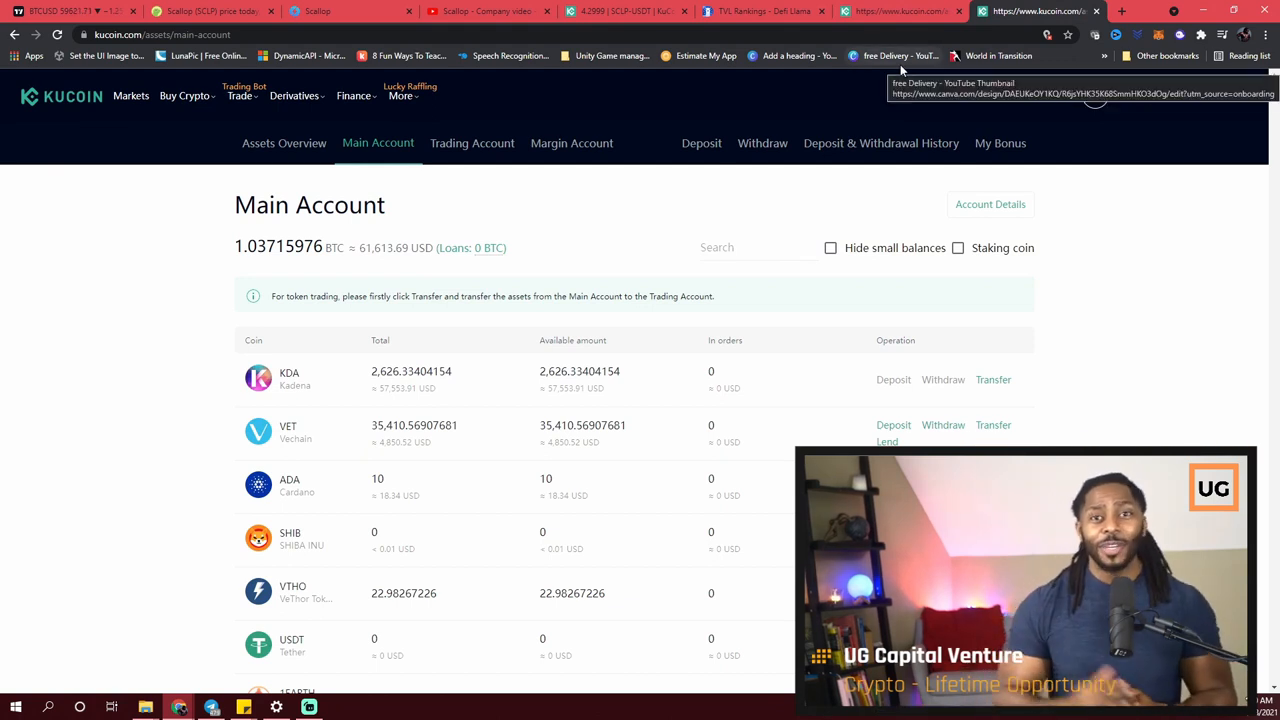